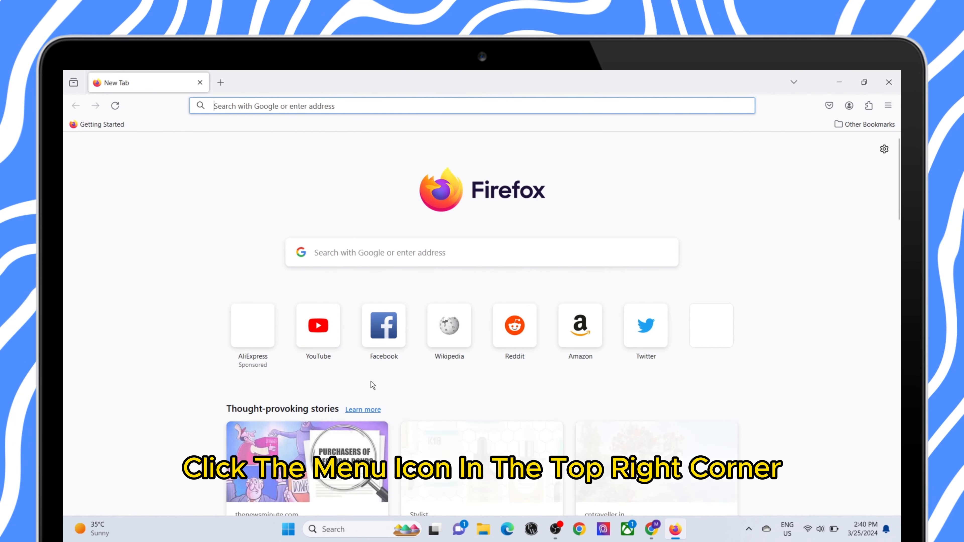
Step: Reach the Firefox Settings page through the main menu
left_click(887, 105)
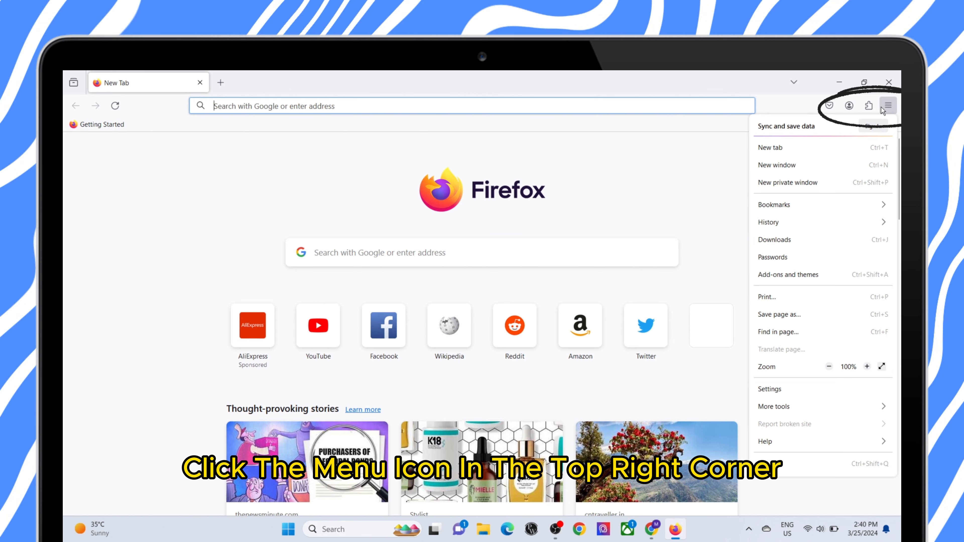
left_click(769, 388)
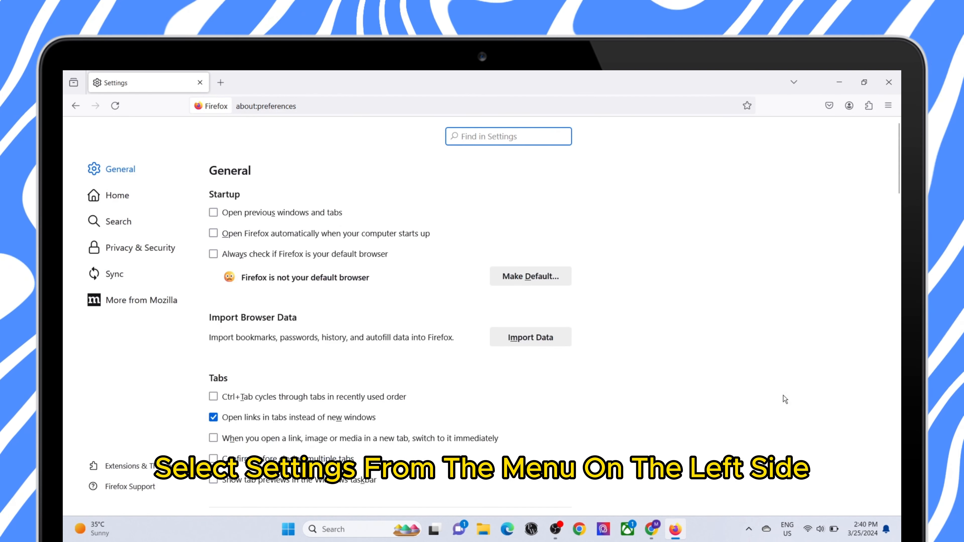
Step: In the Search section, choose Google as the default search engine
left_click(118, 221)
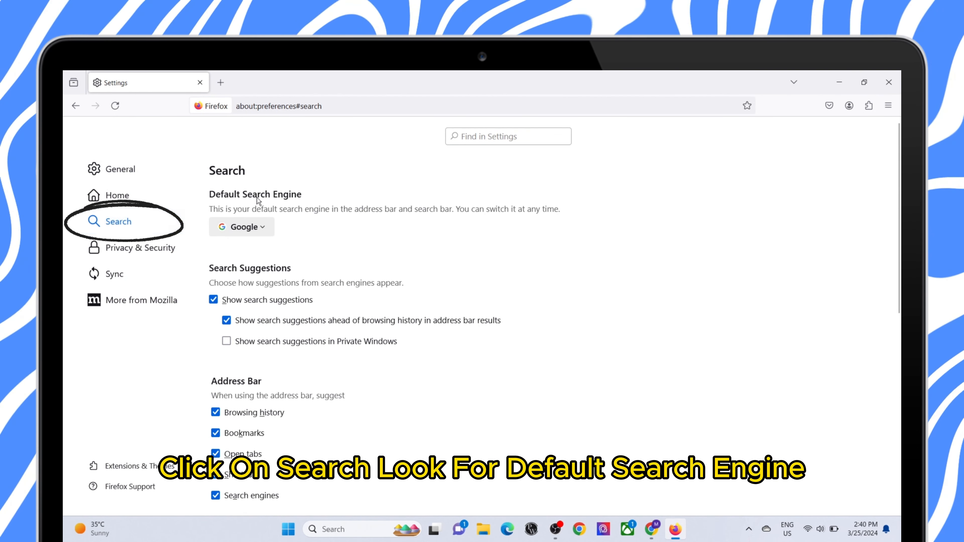
left_click(241, 227)
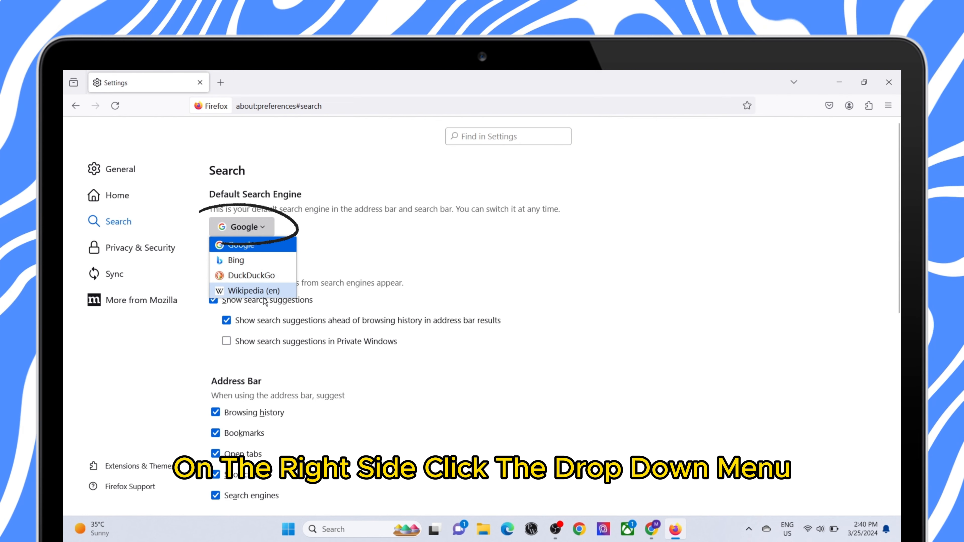
mouse_move(270, 250)
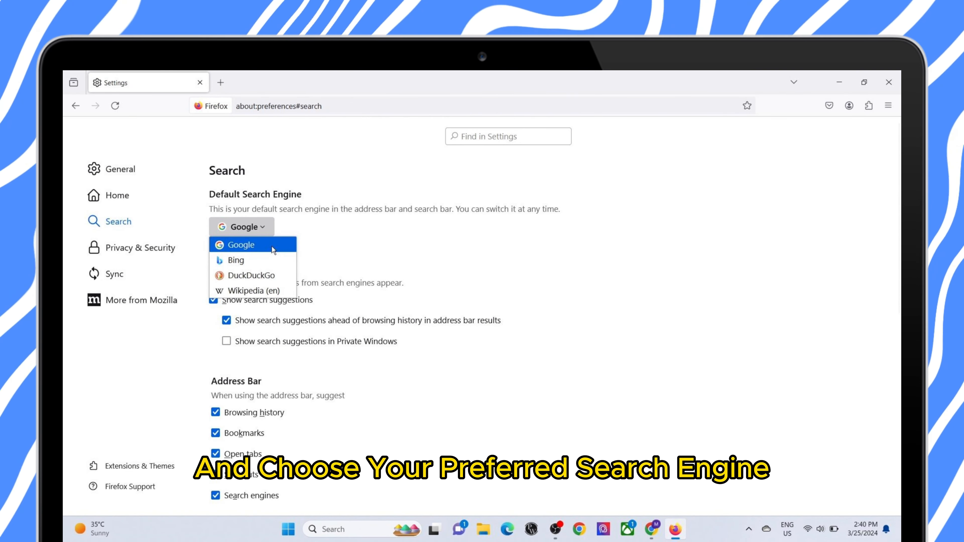
left_click(241, 244)
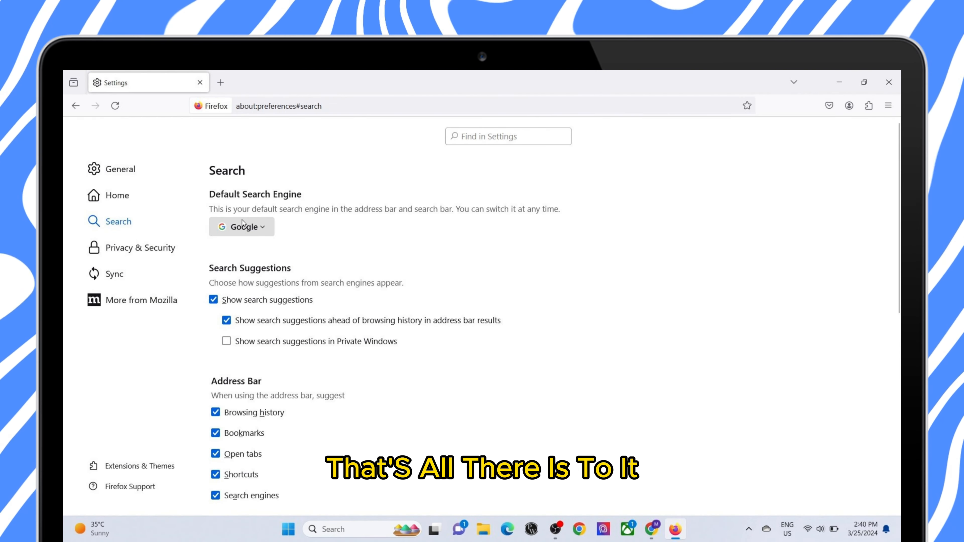